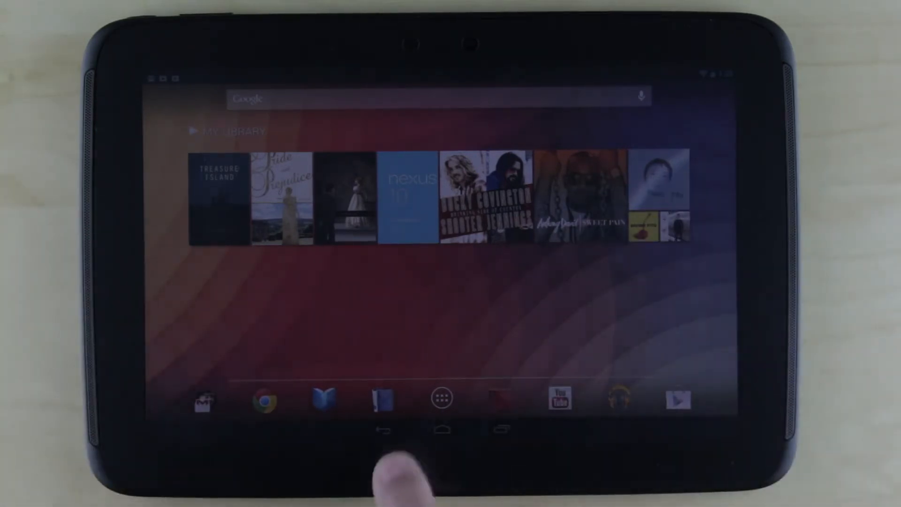
mouse_move(684, 460)
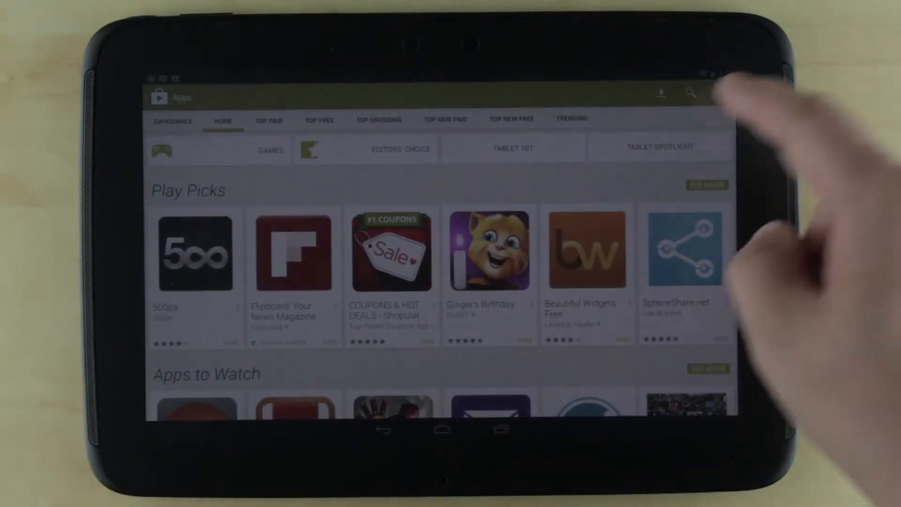
Step: Search the Play Store for "accessibility" and submit the query
left_click(691, 93)
type("accessibility")
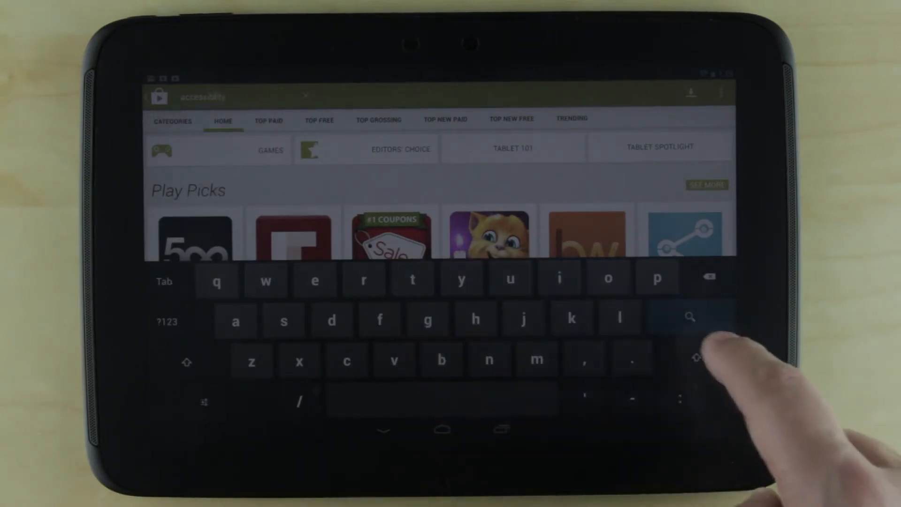
left_click(690, 316)
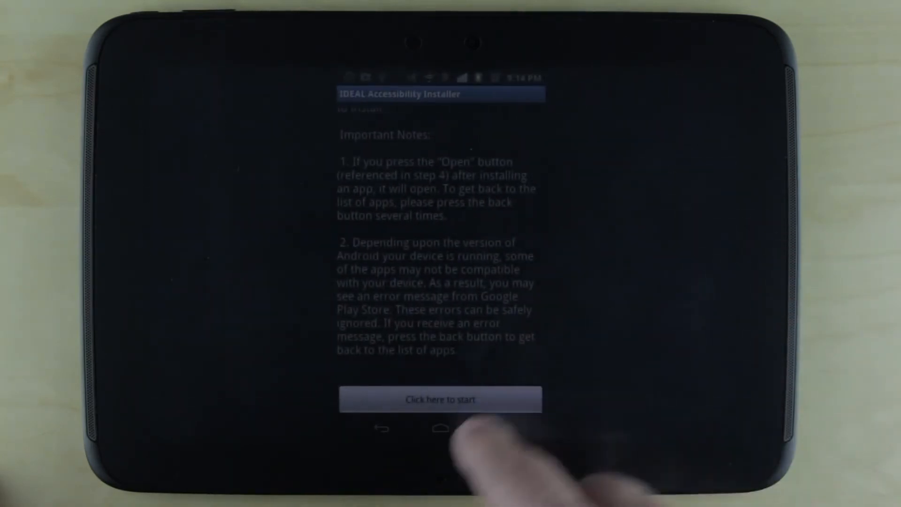
Step: Return to the IDEAL Accessible App Installer page and start its install, showing the network-access permission request
left_click(439, 400)
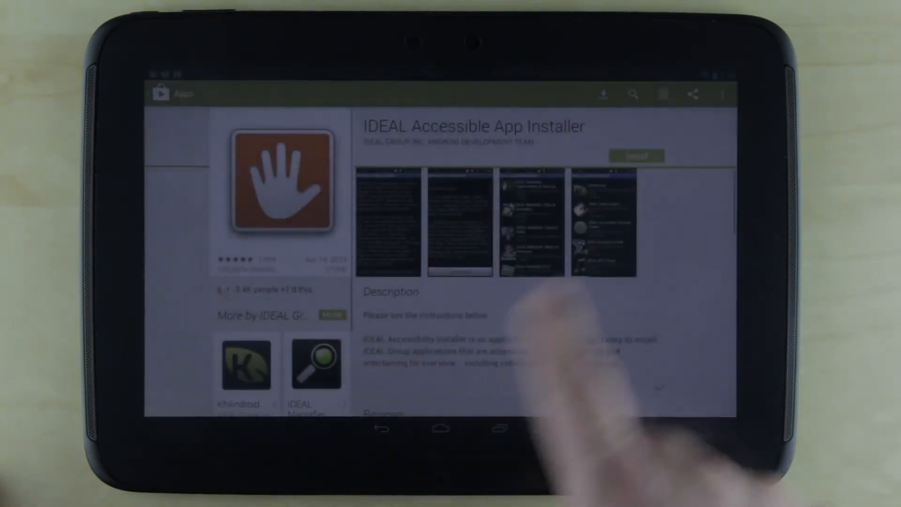
scroll("up", 3)
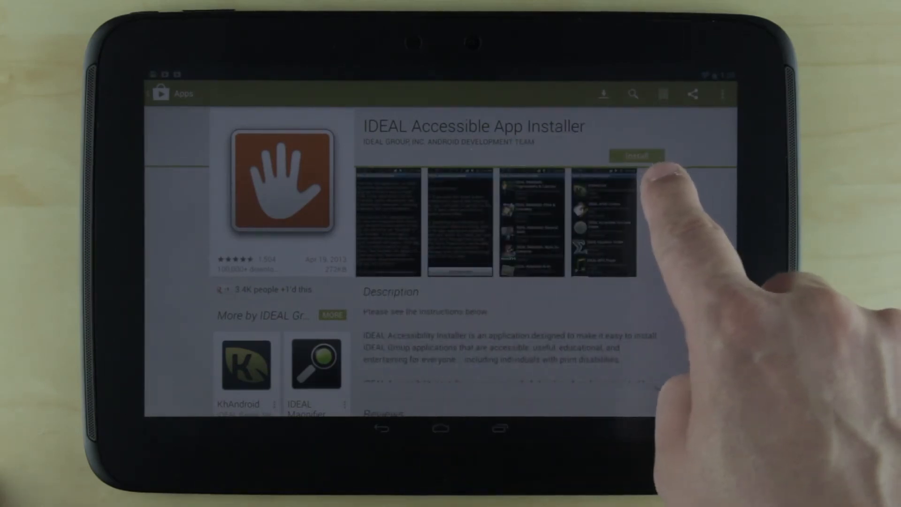
left_click(636, 156)
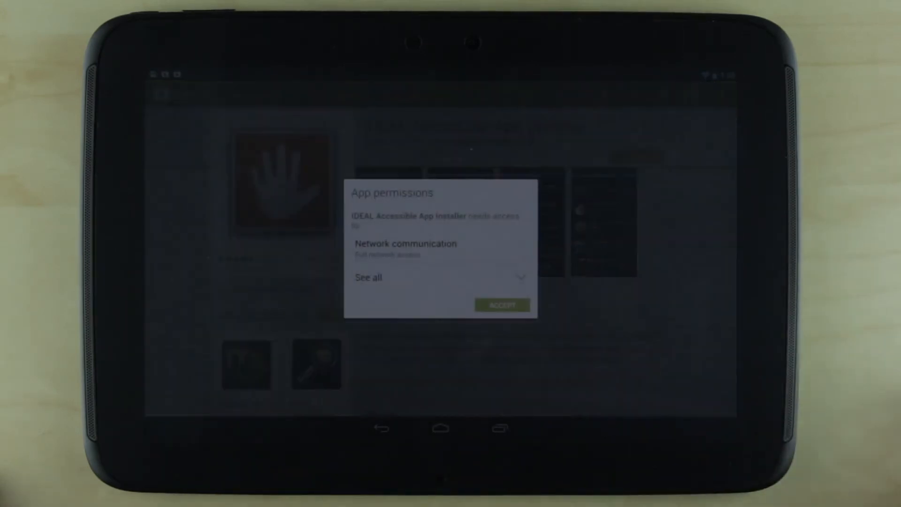